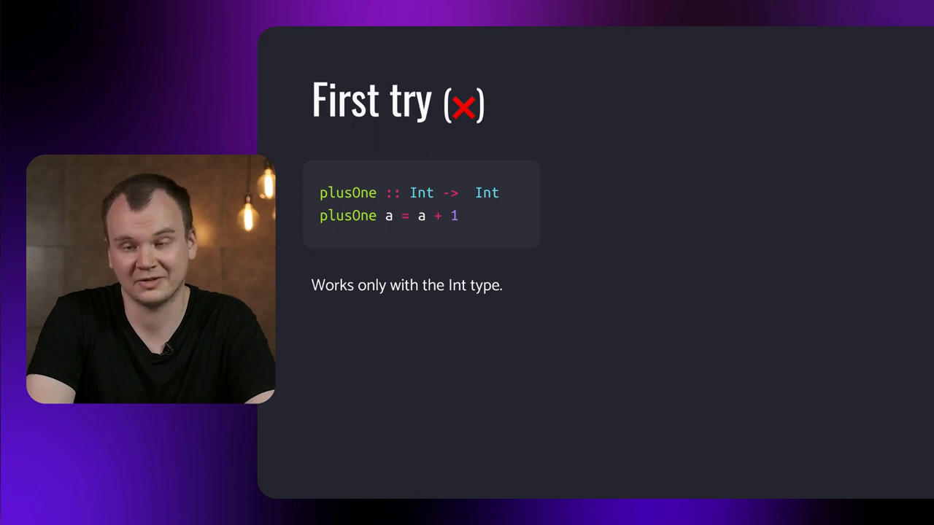
Advance to the Second try slide showing plusOne :: a -> a rejected for missing Num instance.
key(Right)
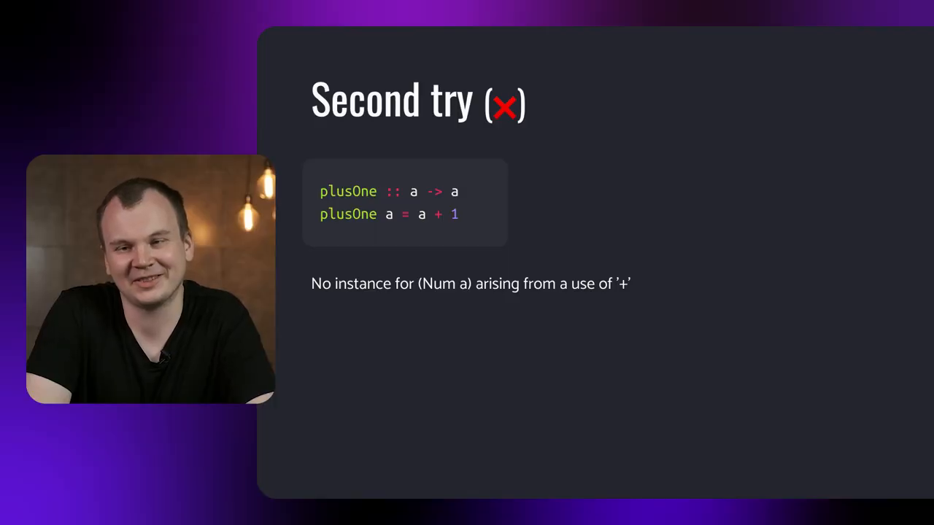